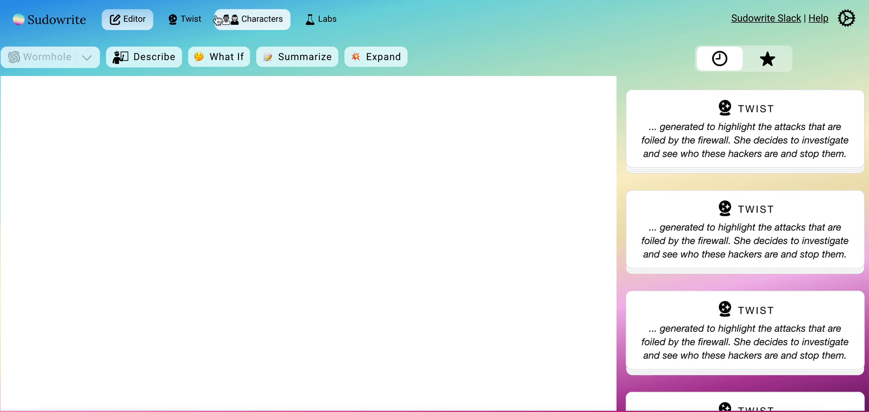
Step: Switch to the Characters tool and review its empty premise and two blank character entries
click(251, 19)
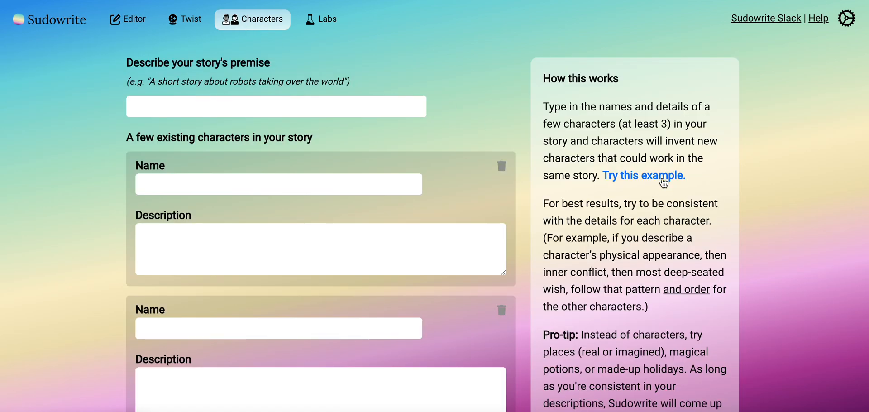
scroll(down, 3)
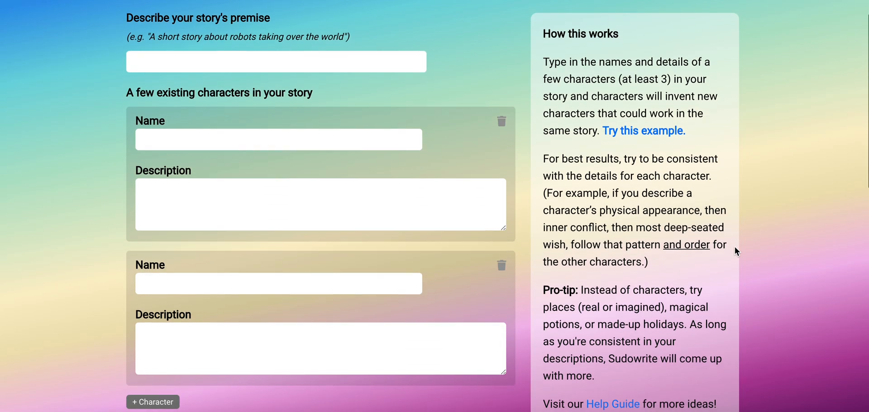
scroll(down, 3)
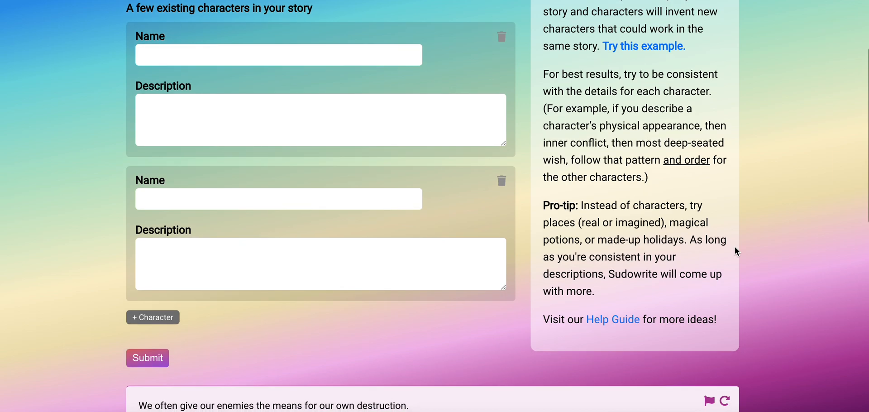
scroll(down, 3)
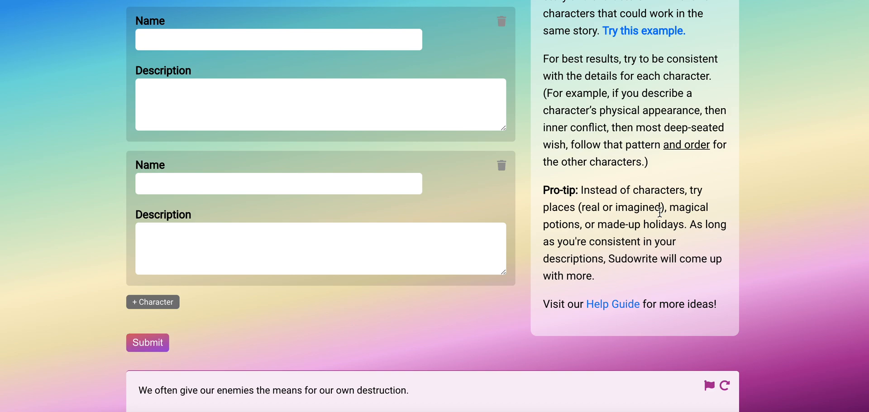
mouse_move(636, 238)
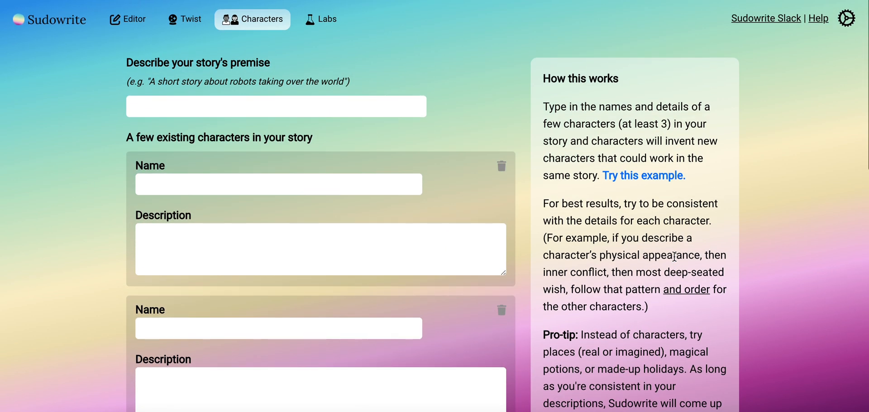
mouse_move(389, 109)
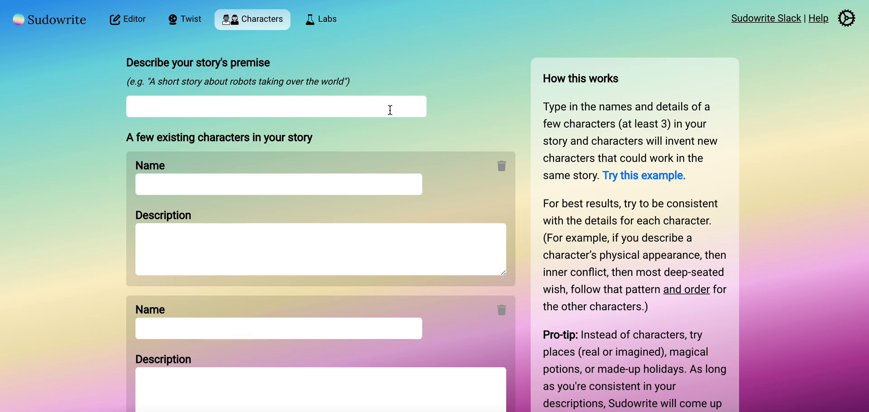
Step: Enter a premise about a SOC analyst tired of alerts who must stop hackers, and name the first character Seema
text(investigate and see who these hackers are and stop them.)
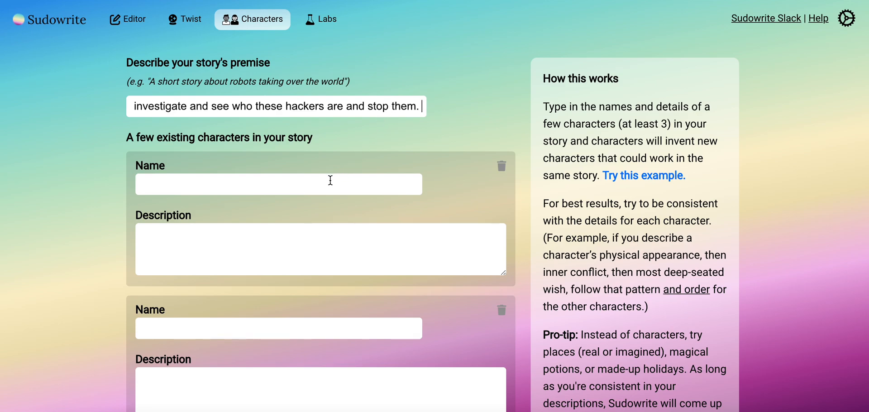
text(A security operations center analyst is tired of the various al)
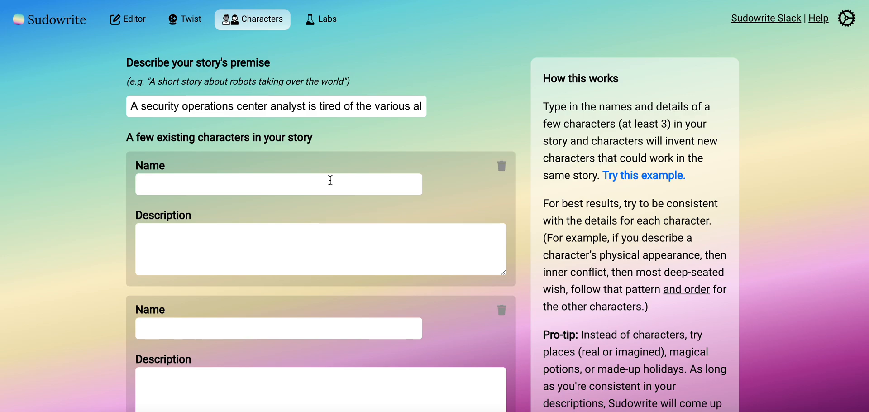
text(See)
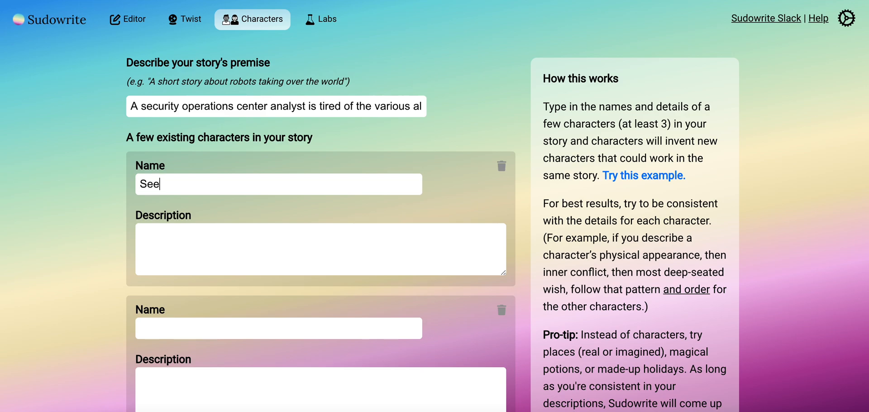
text(ma)
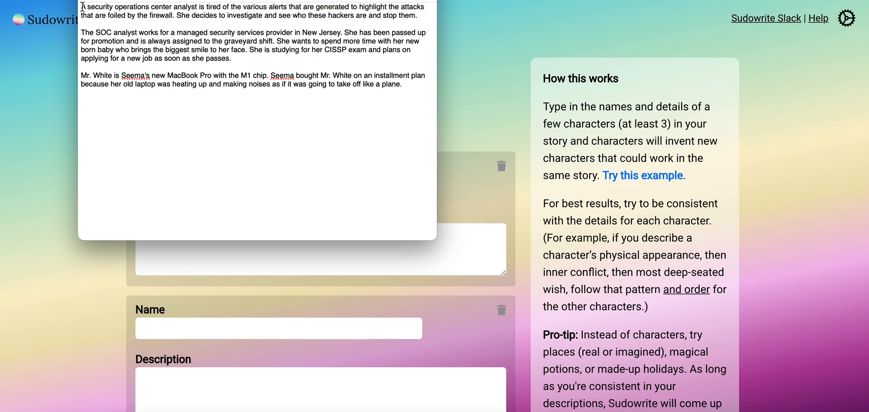
Step: Fill Seema's description from the notes: SOC analyst on the graveyard shift wanting time with her newborn
drag(81, 7, 224, 41)
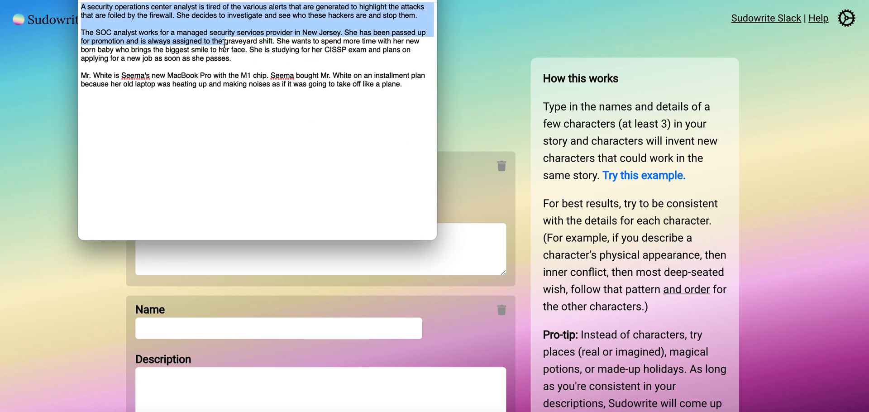
click(84, 33)
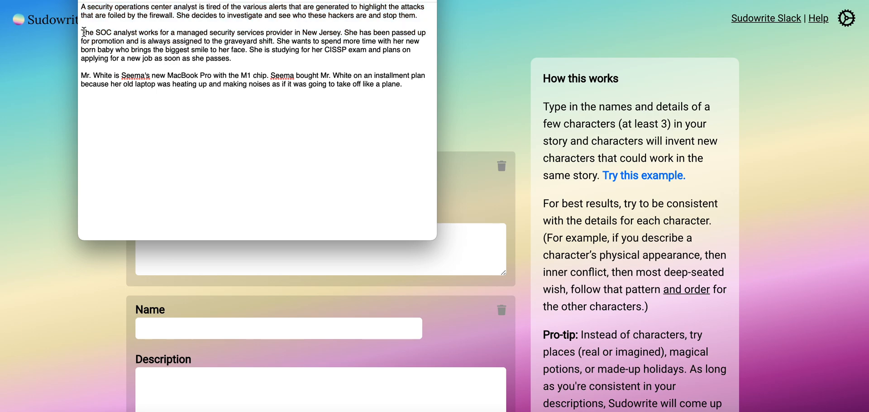
drag(82, 32, 143, 59)
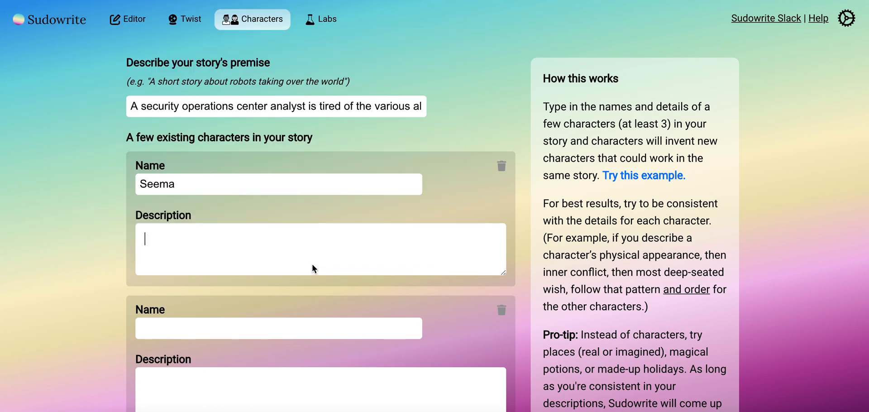
text(to the graveyard shift. She wants to spend more time with her new born baby who brings the biggest smile to her face. She is studying for her CISSP exam and plans on applying for a new job as soon as she passes.)
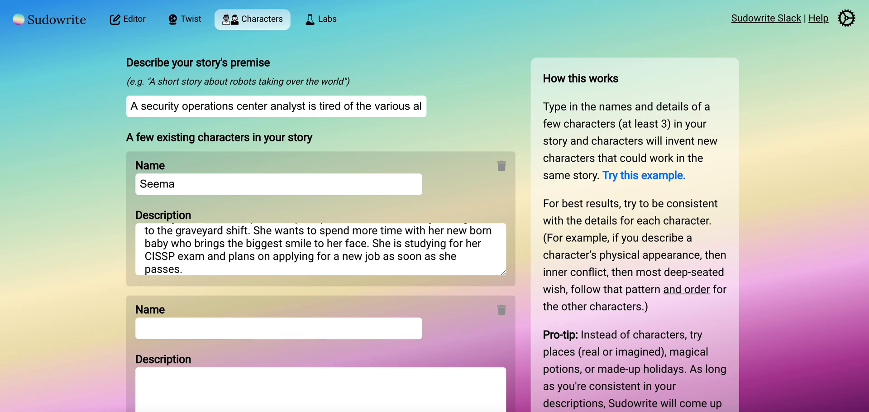
Step: Name the second character Mr. White
text(Mr.)
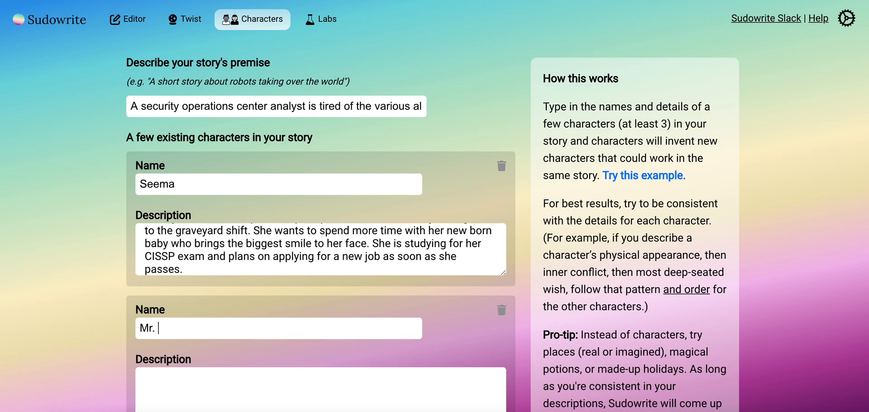
text(White)
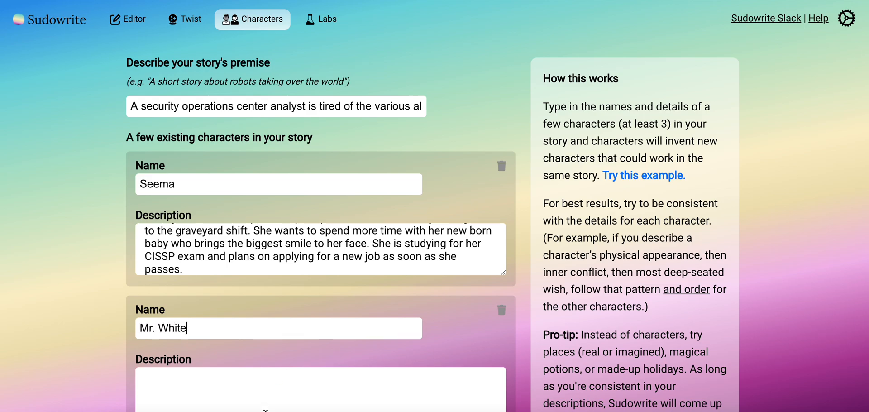
scroll(down, 3)
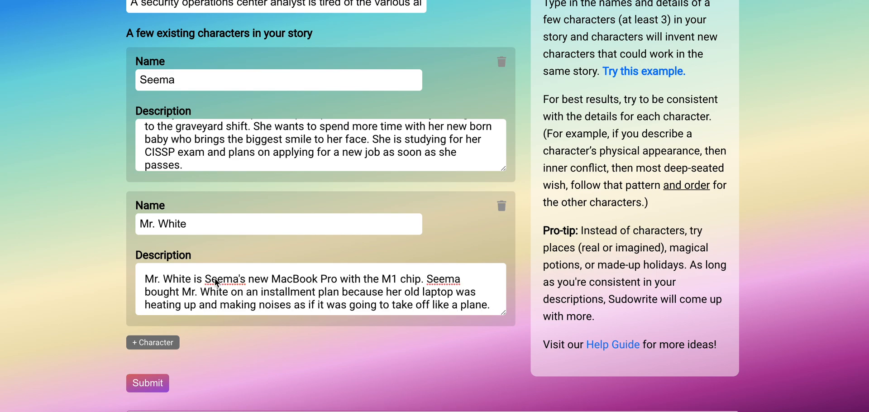
Step: Submit the two characters so Sudowrite generates new ones for the security premise
click(147, 383)
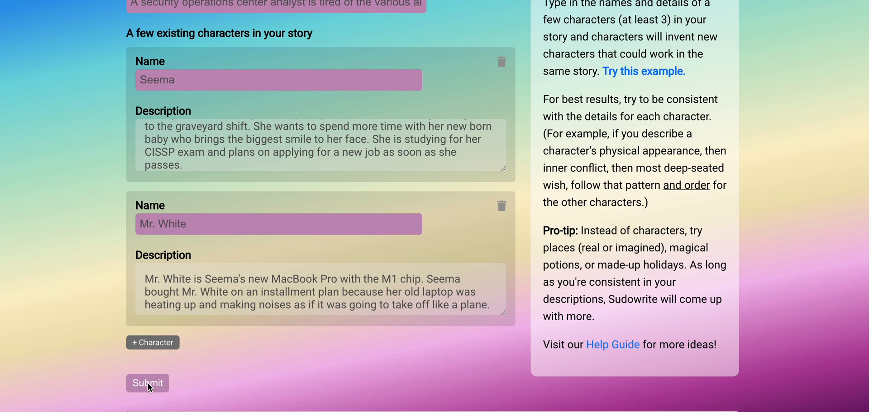
click(148, 383)
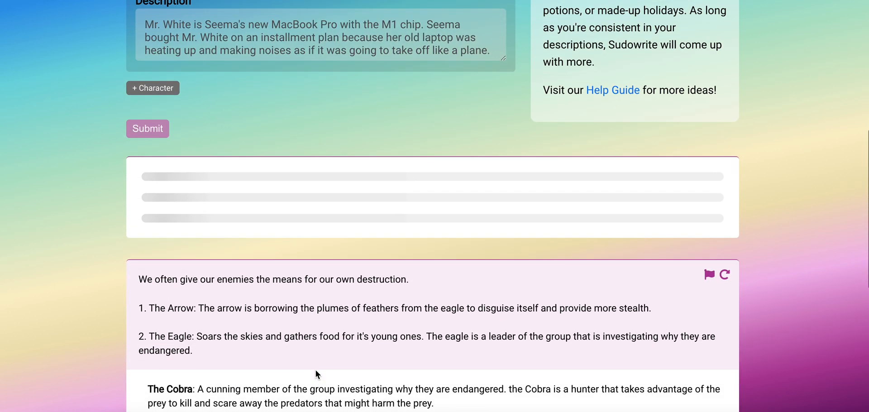
Step: Scroll through the generated character list from Joe Black and Boo down to Donald
scroll(down, 3)
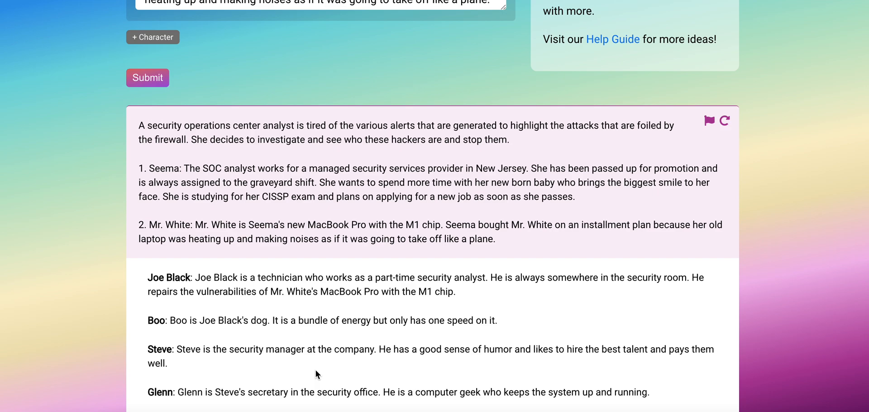
scroll(down, 3)
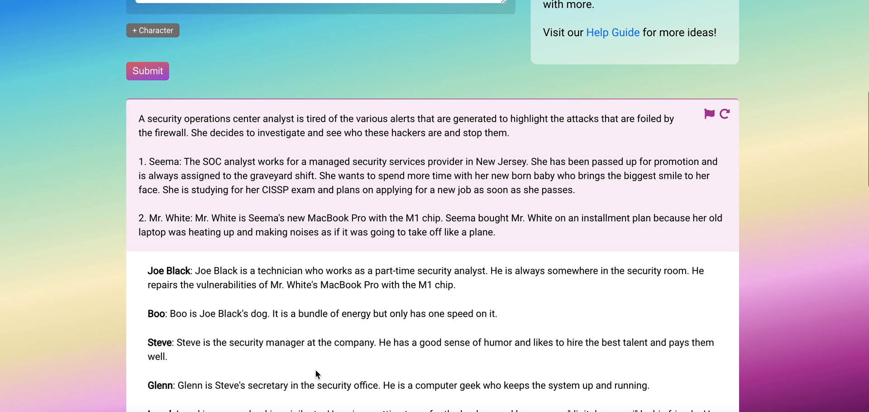
scroll(down, 3)
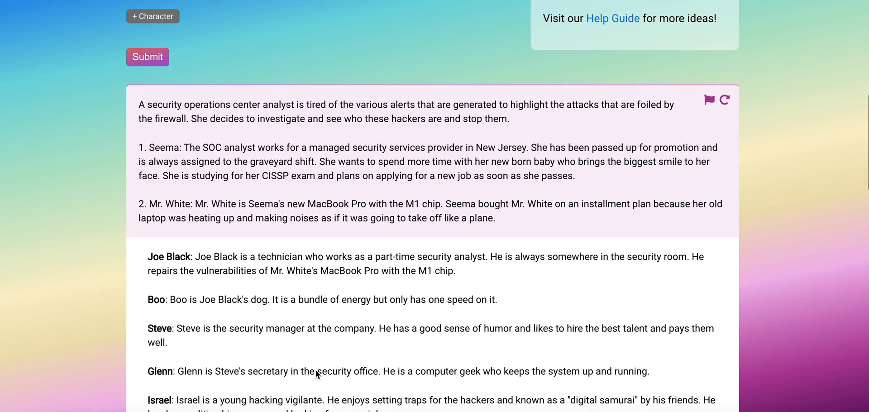
scroll(down, 3)
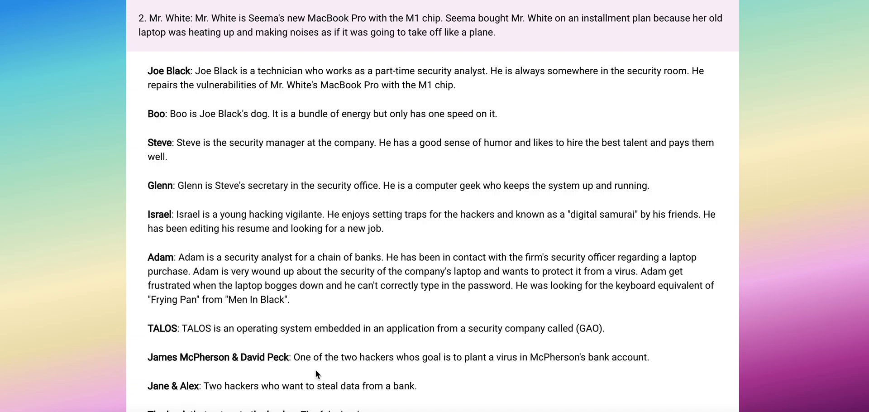
scroll(down, 3)
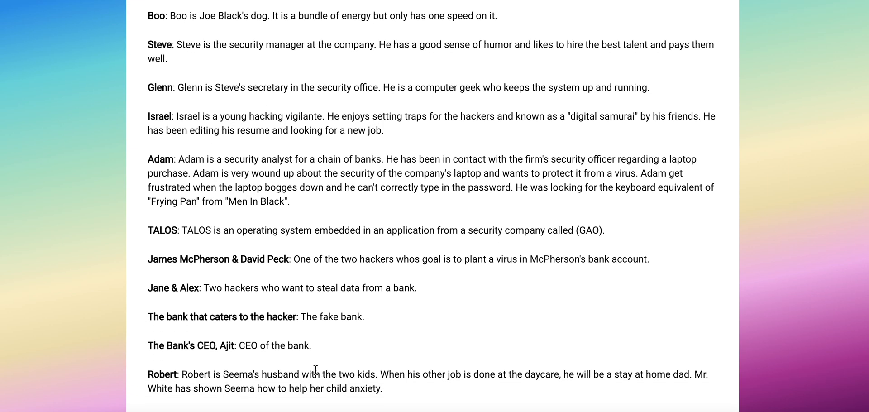
scroll(down, 3)
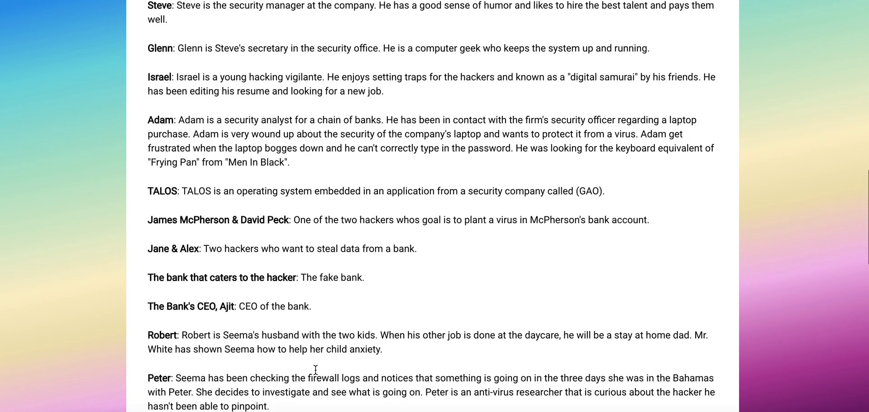
scroll(down, 3)
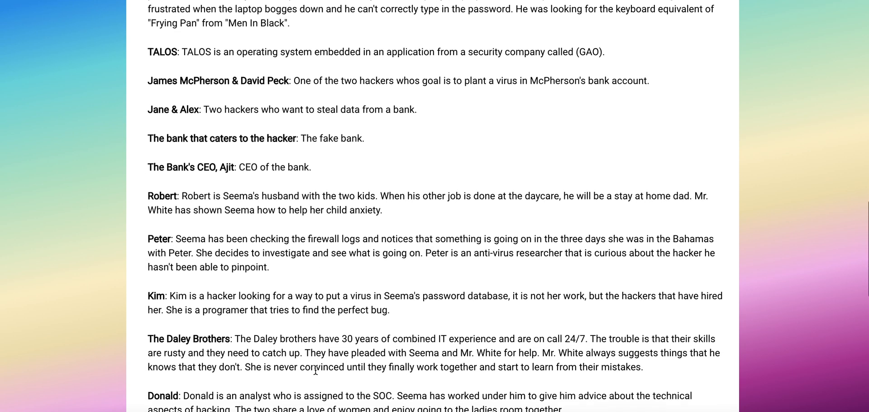
scroll(down, 3)
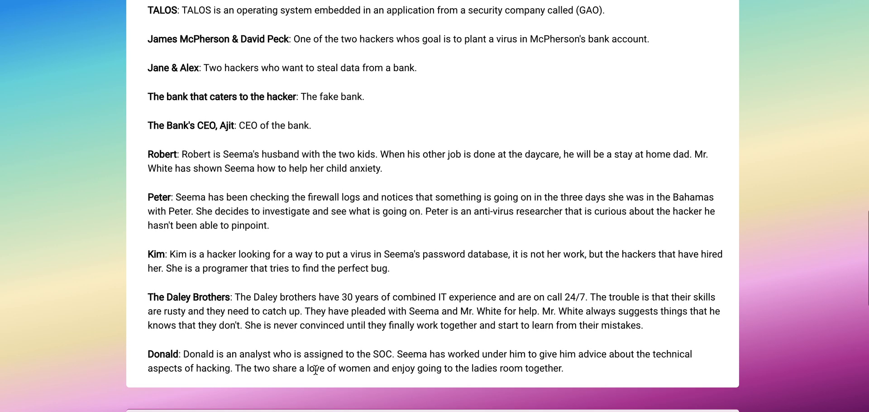
mouse_move(437, 307)
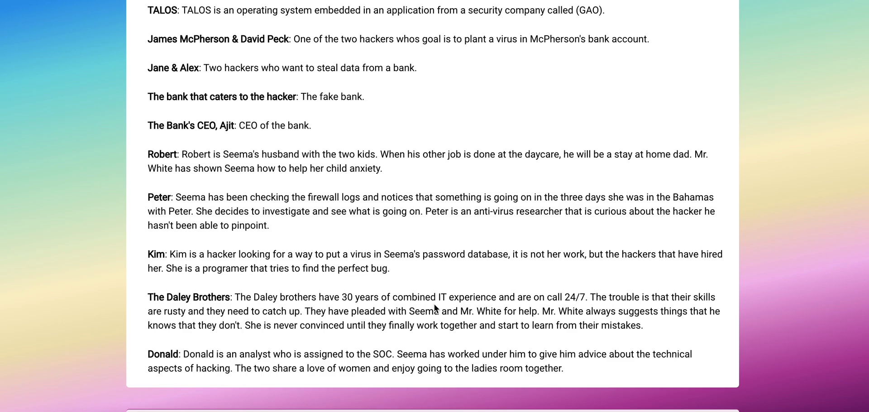
mouse_move(466, 292)
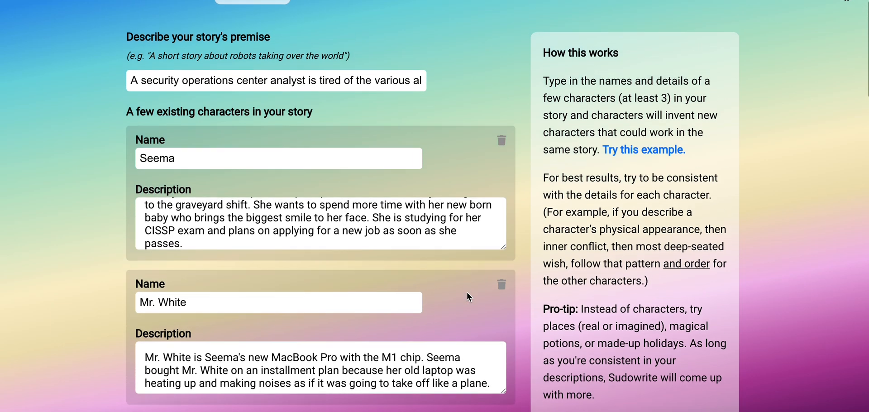
scroll(down, 3)
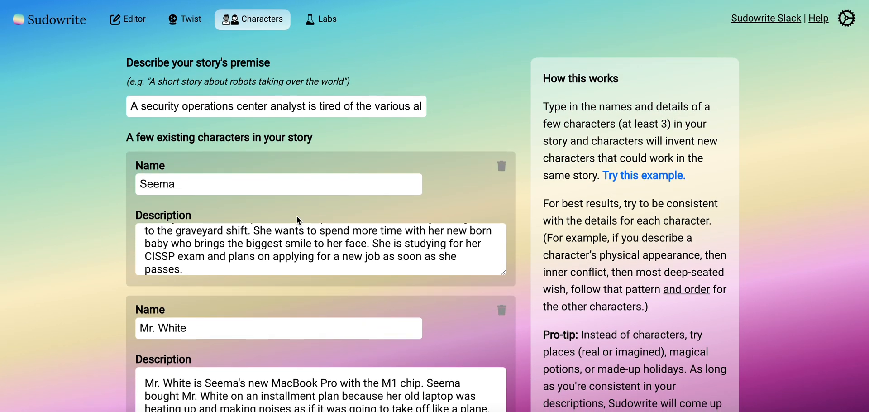
mouse_move(681, 316)
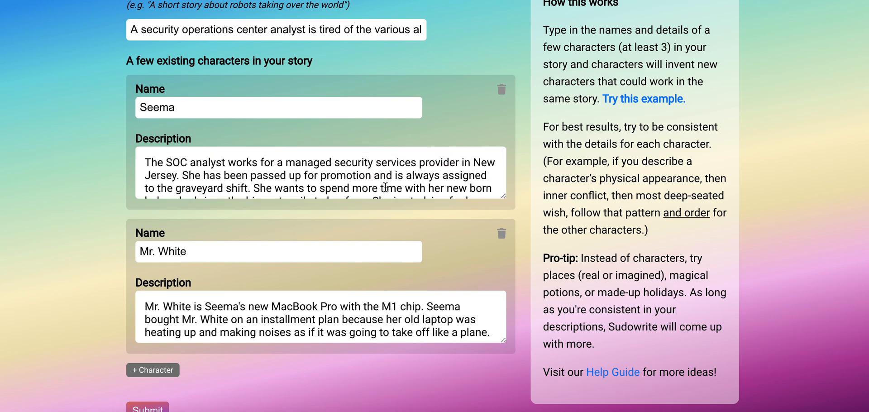
scroll(down, 3)
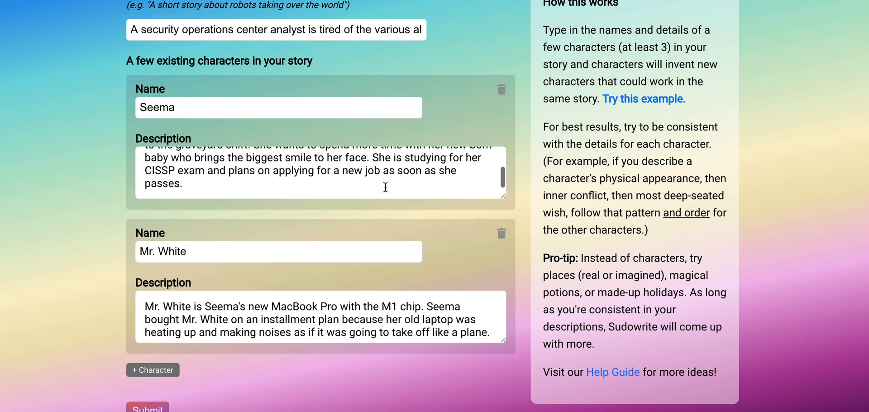
click(148, 409)
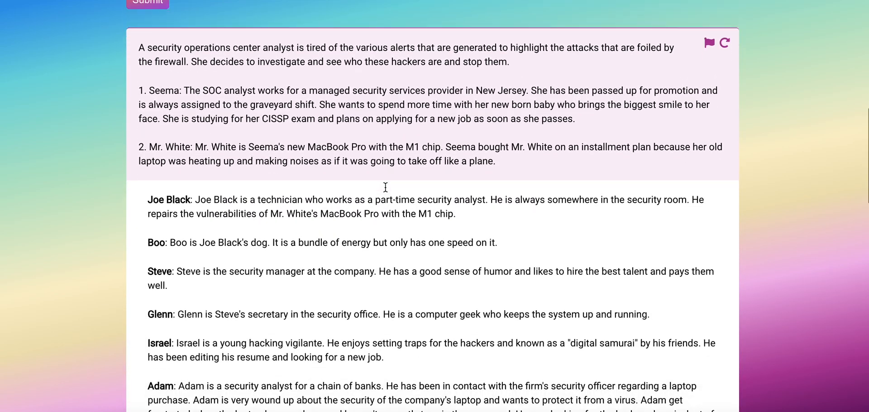
scroll(down, 3)
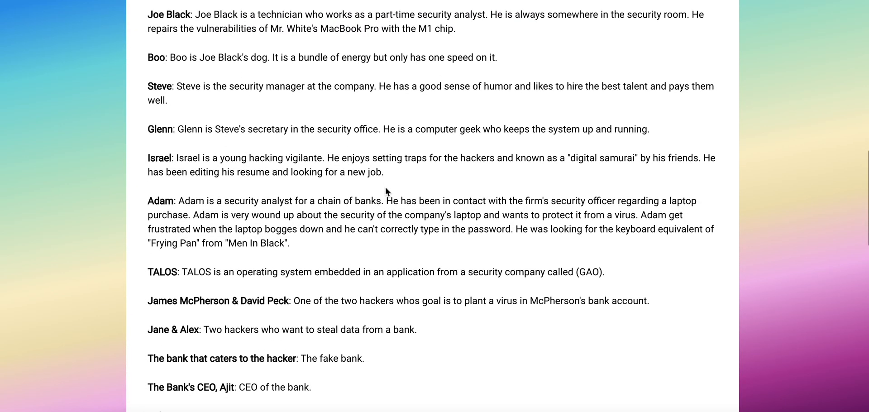
scroll(down, 3)
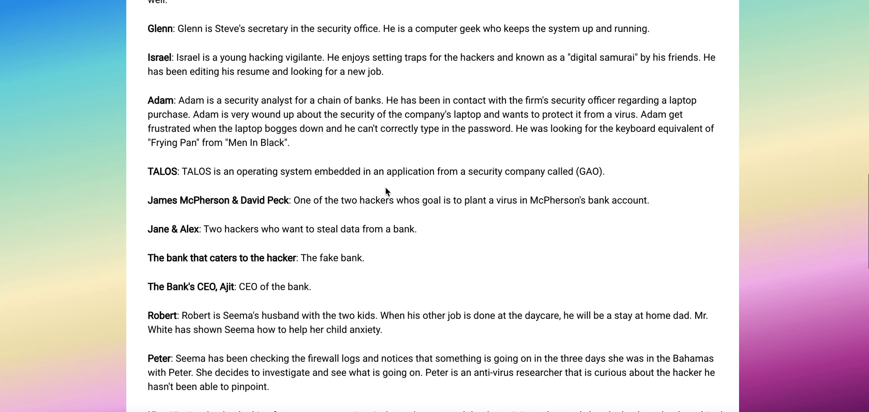
click(252, 19)
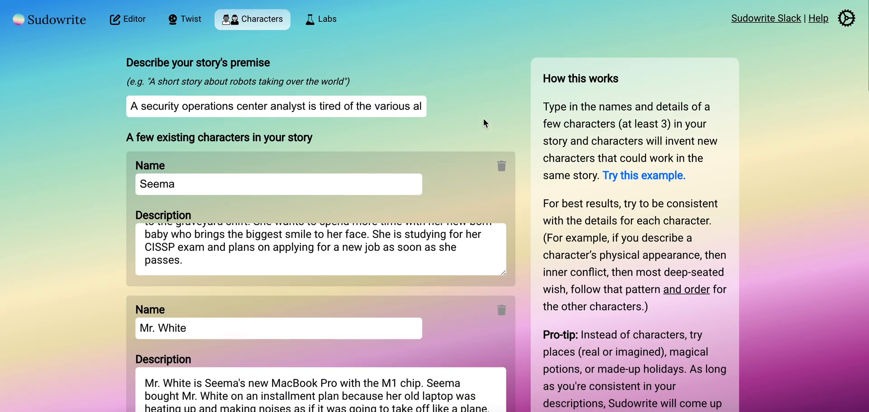
mouse_move(557, 52)
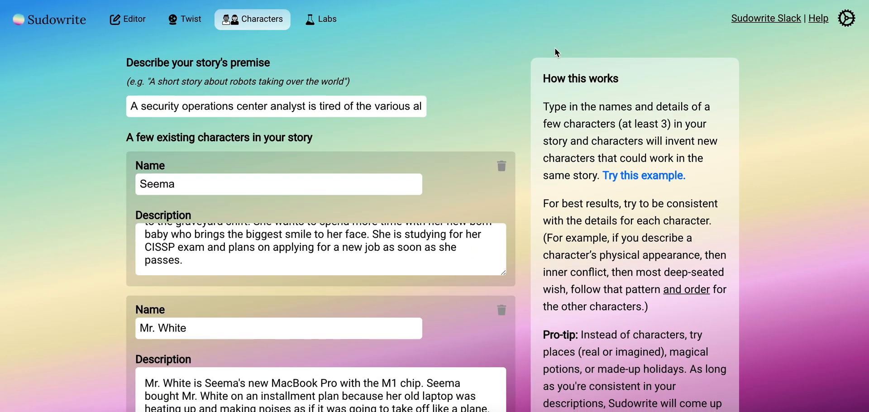